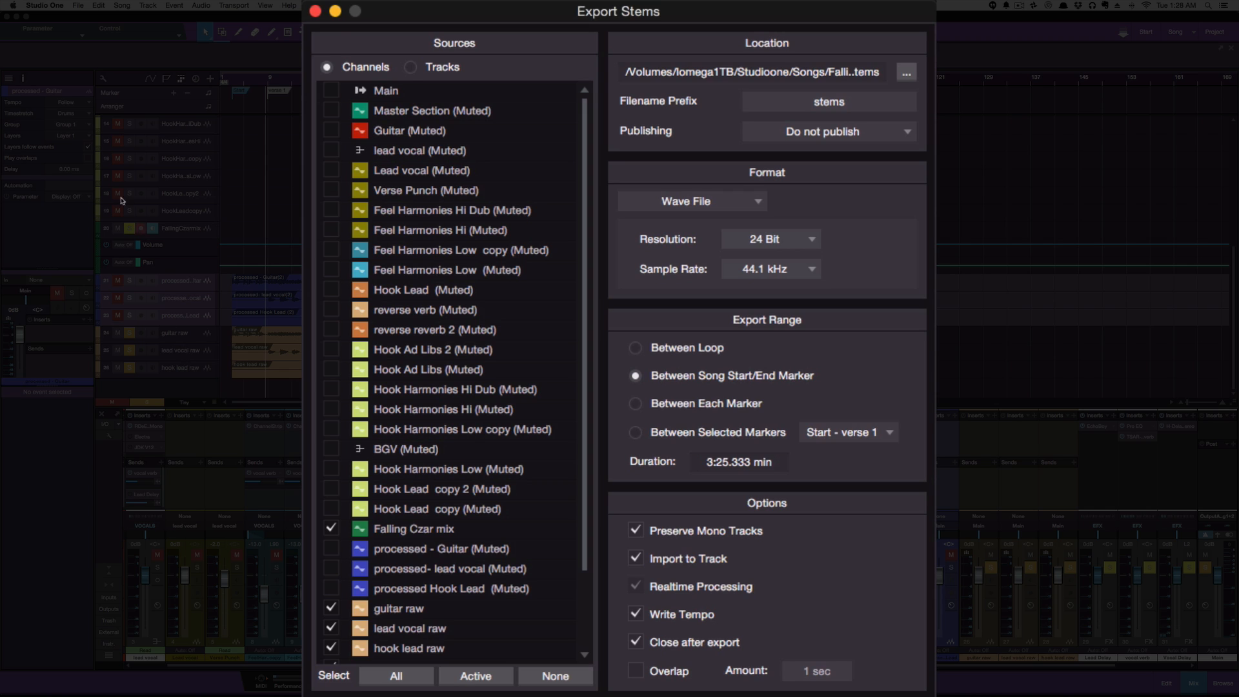
Export the guitar, lead vocal and hook lead raw channels as realtime-processed stems imported back to tracks
click(410, 66)
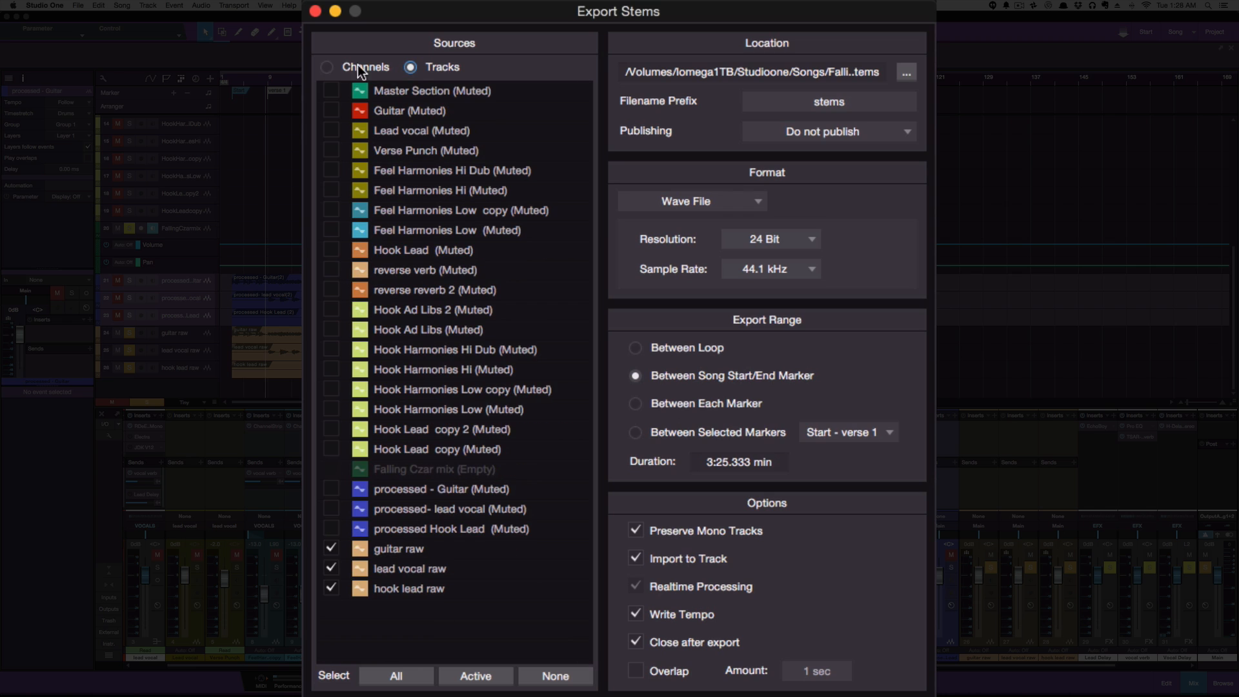
click(327, 66)
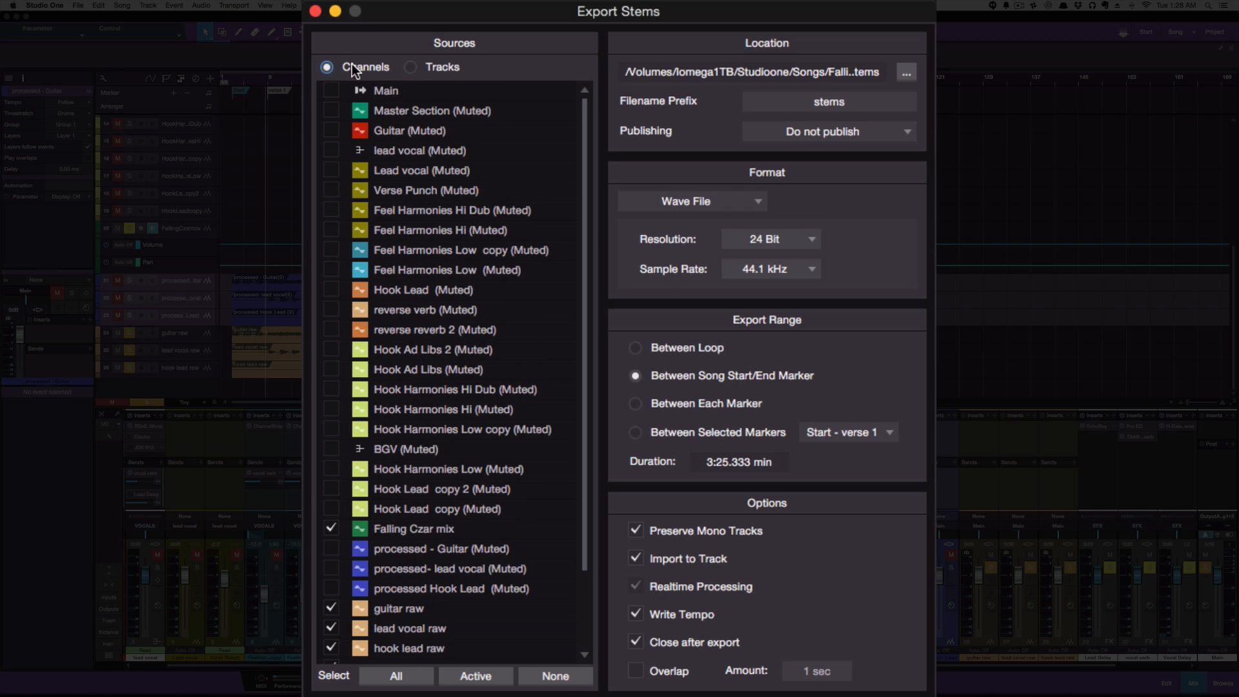
mouse_move(410, 413)
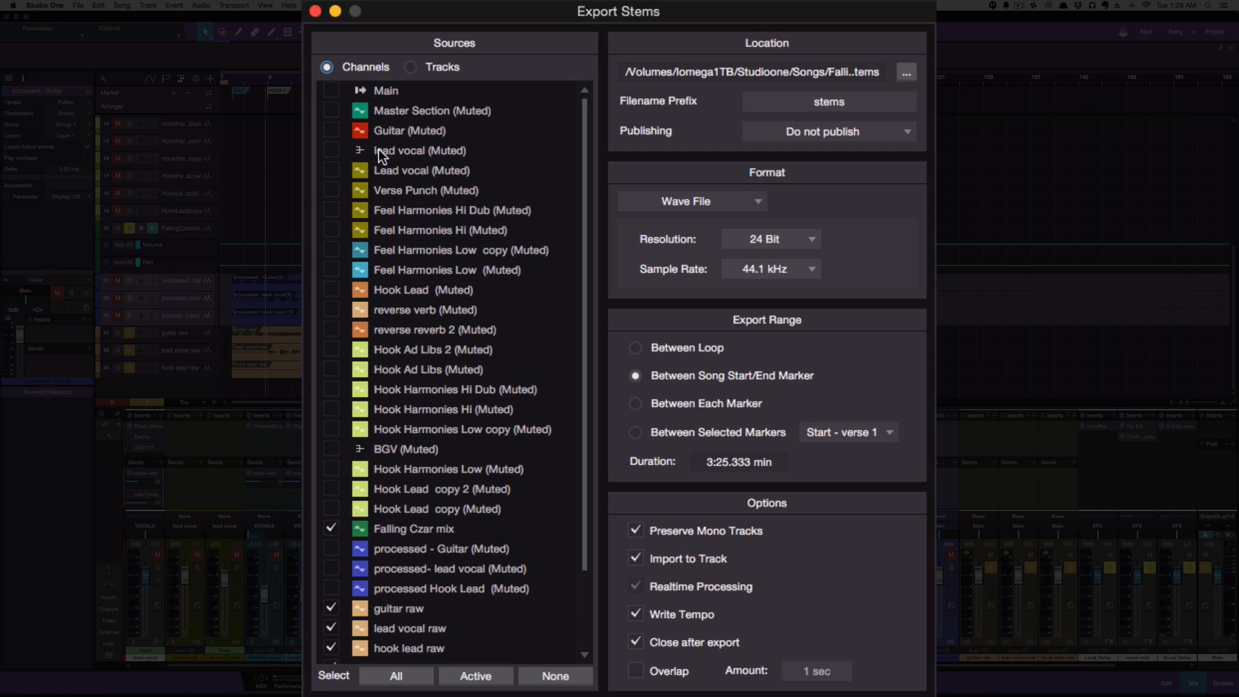
mouse_move(433, 158)
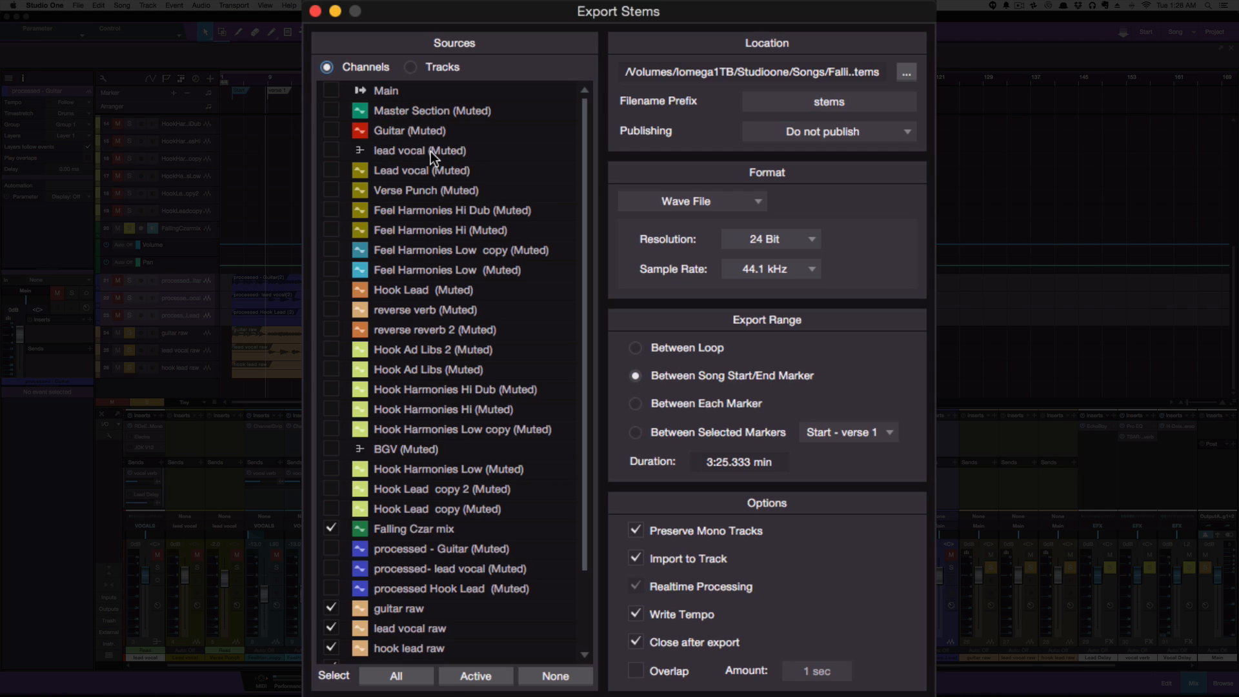
mouse_move(403, 134)
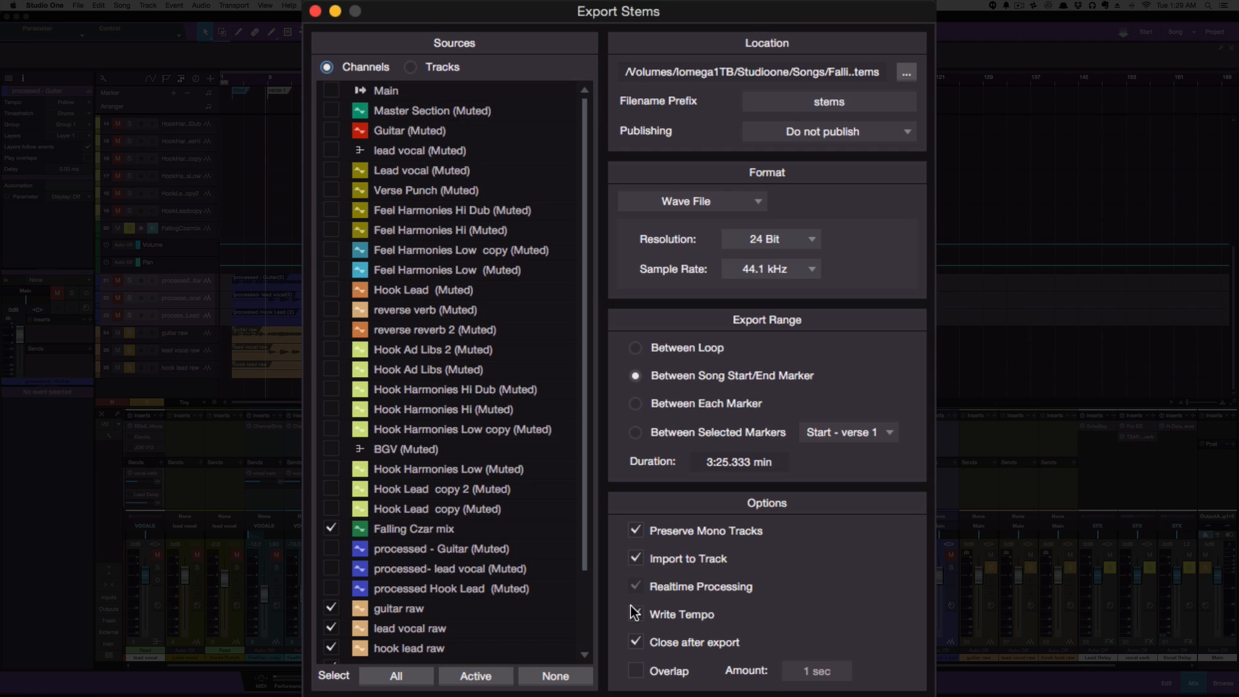
click(635, 614)
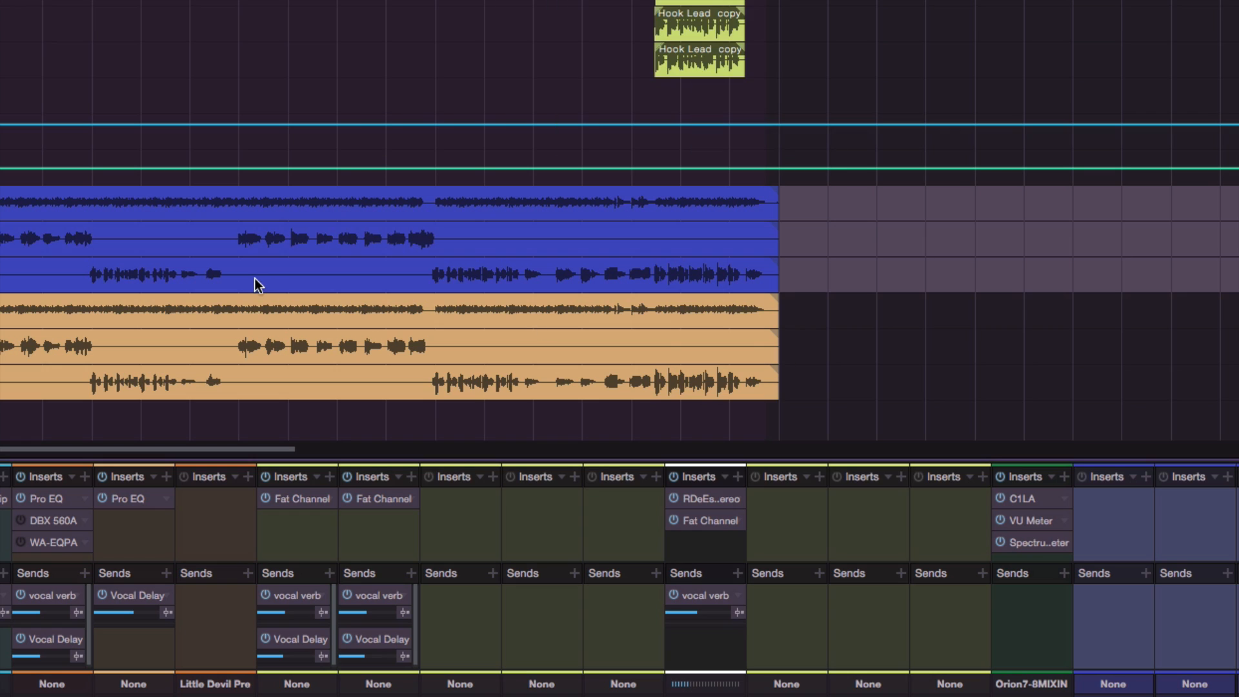
mouse_move(265, 297)
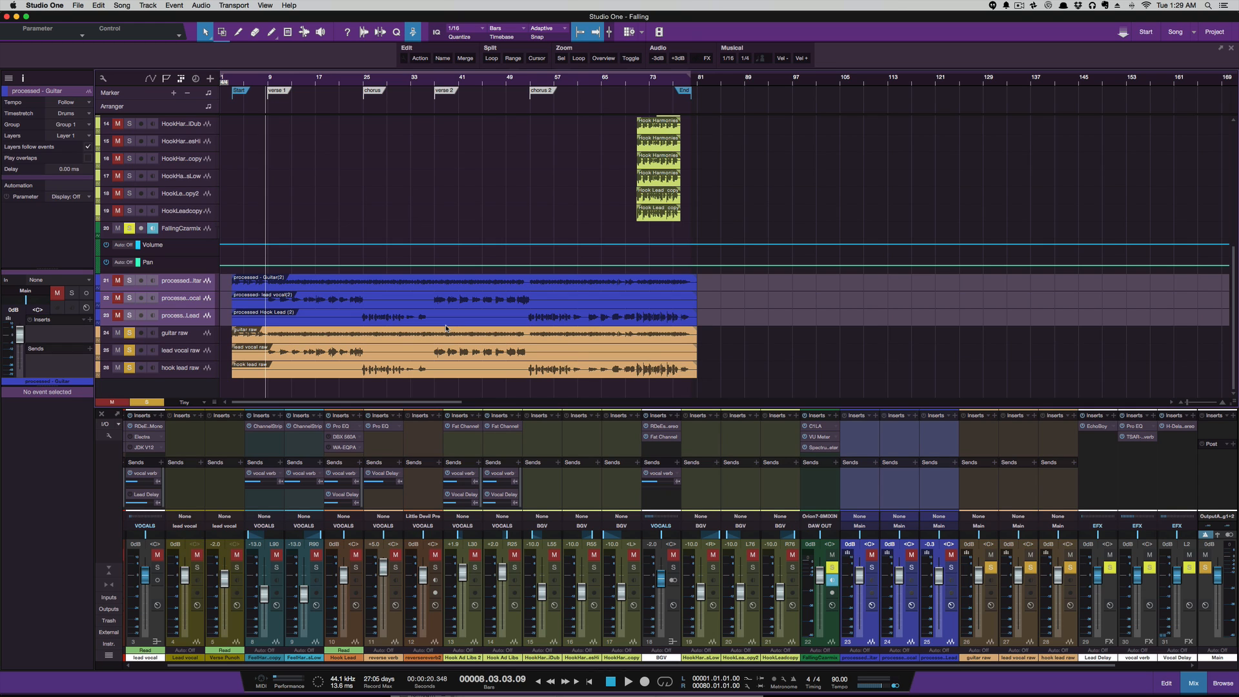
mouse_move(278, 384)
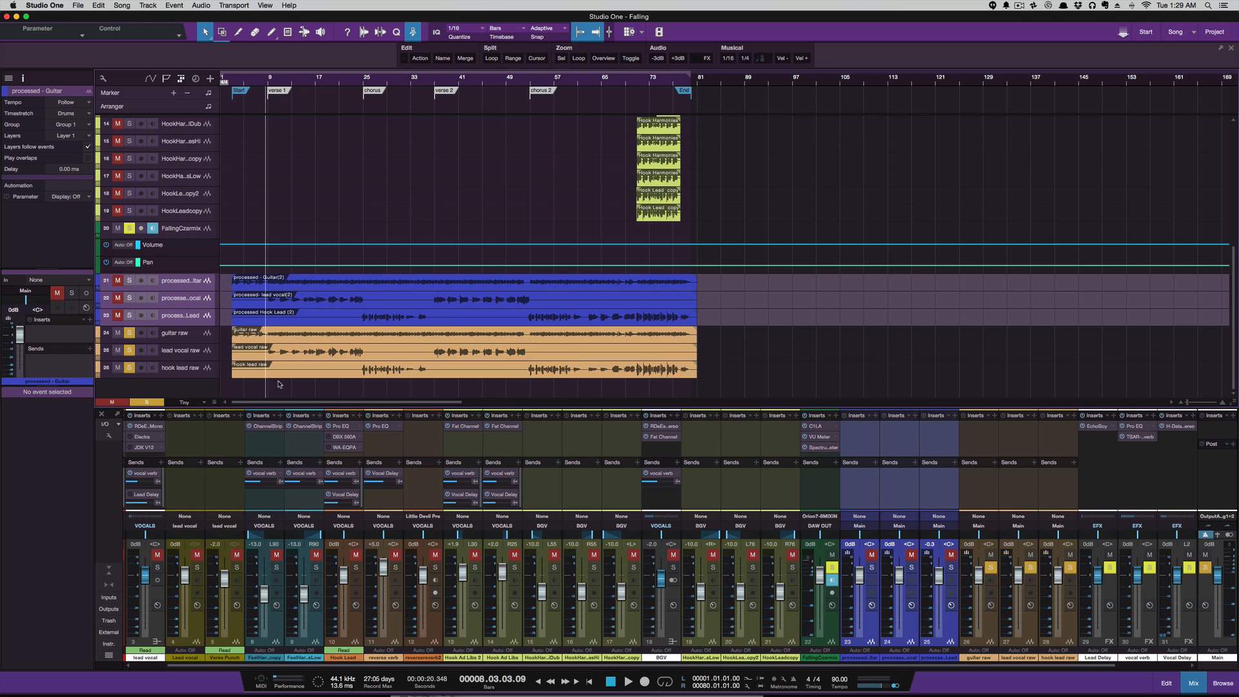
click(628, 681)
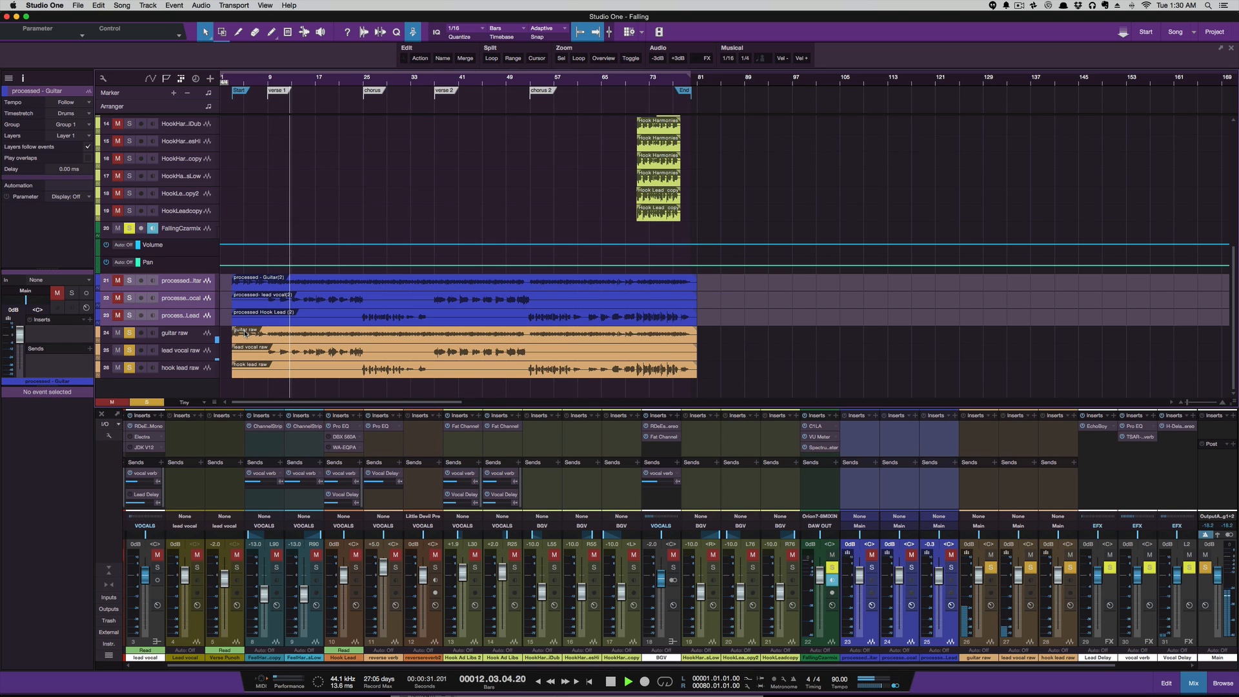
click(627, 682)
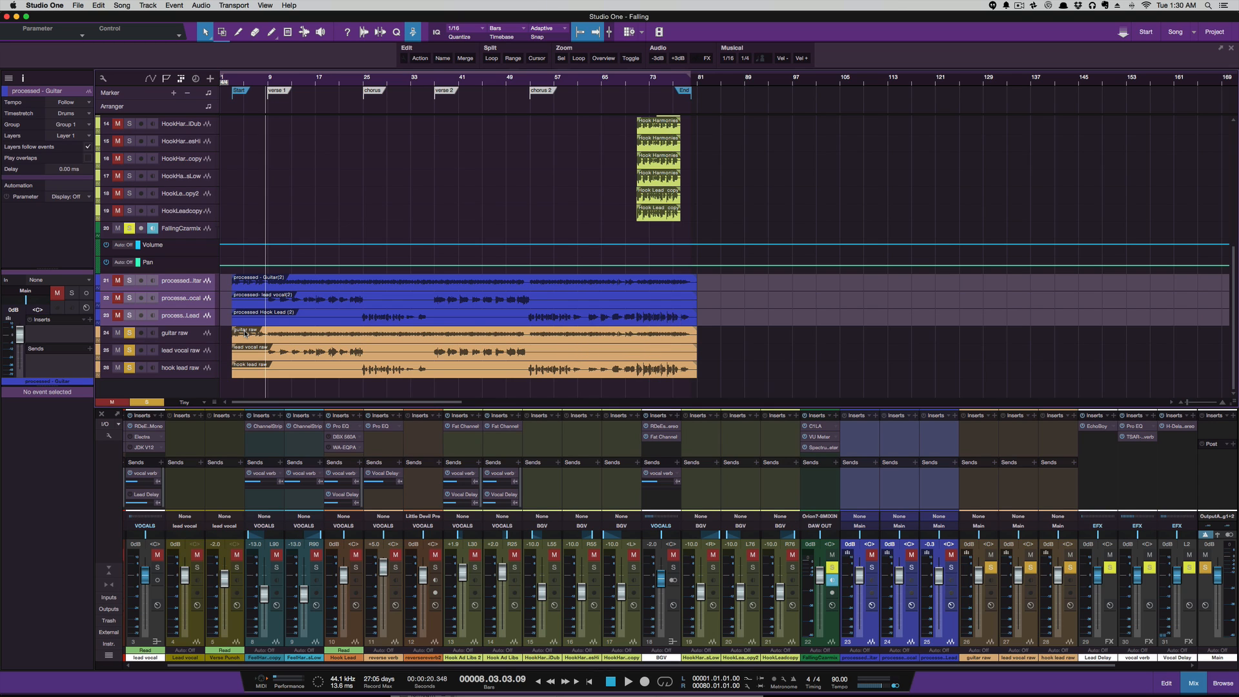
mouse_move(354, 286)
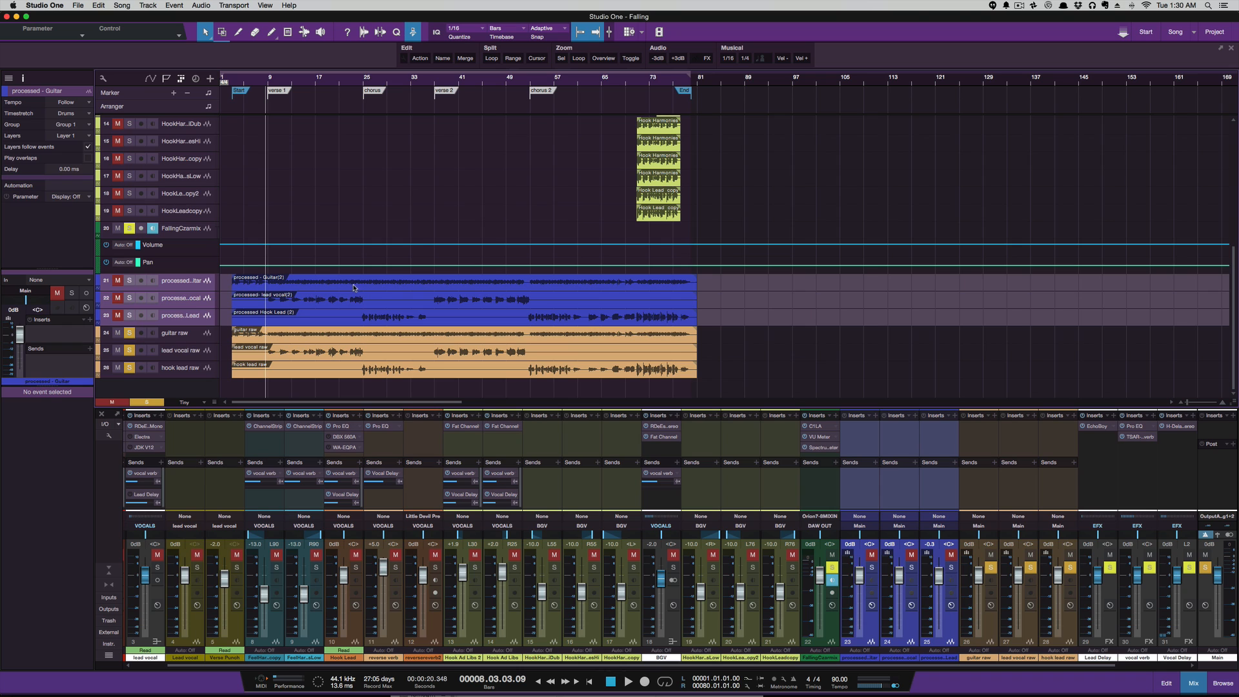
mouse_move(539, 297)
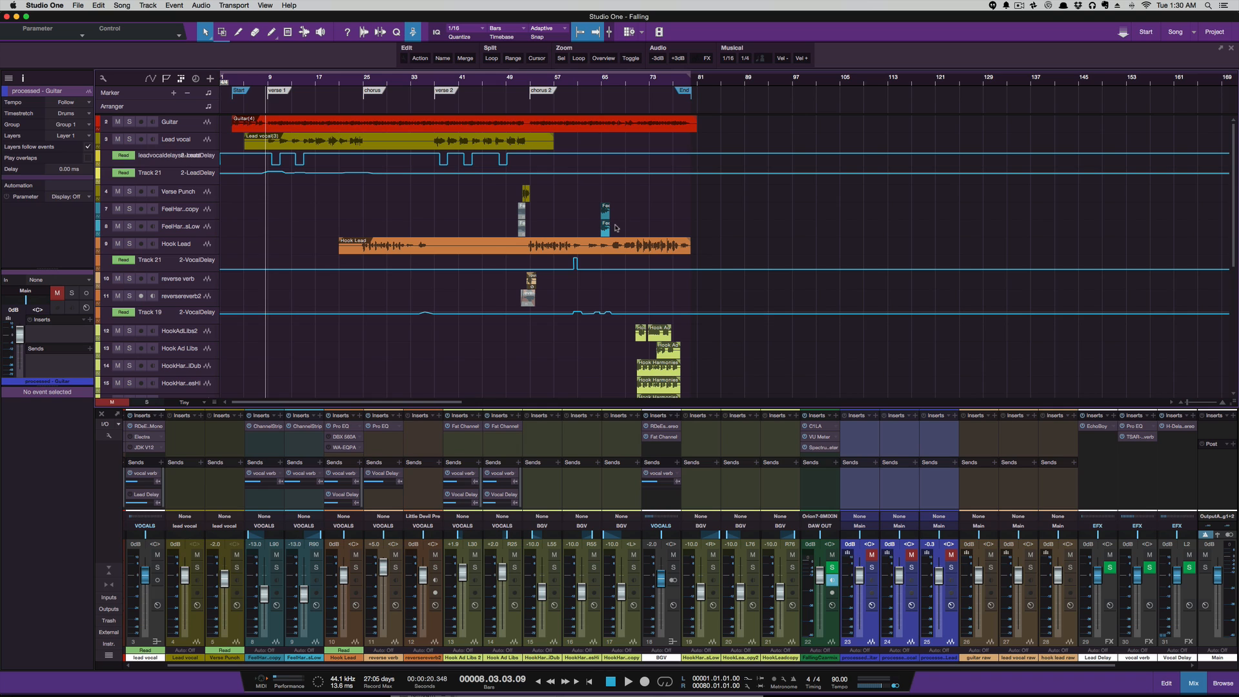
mouse_move(374, 143)
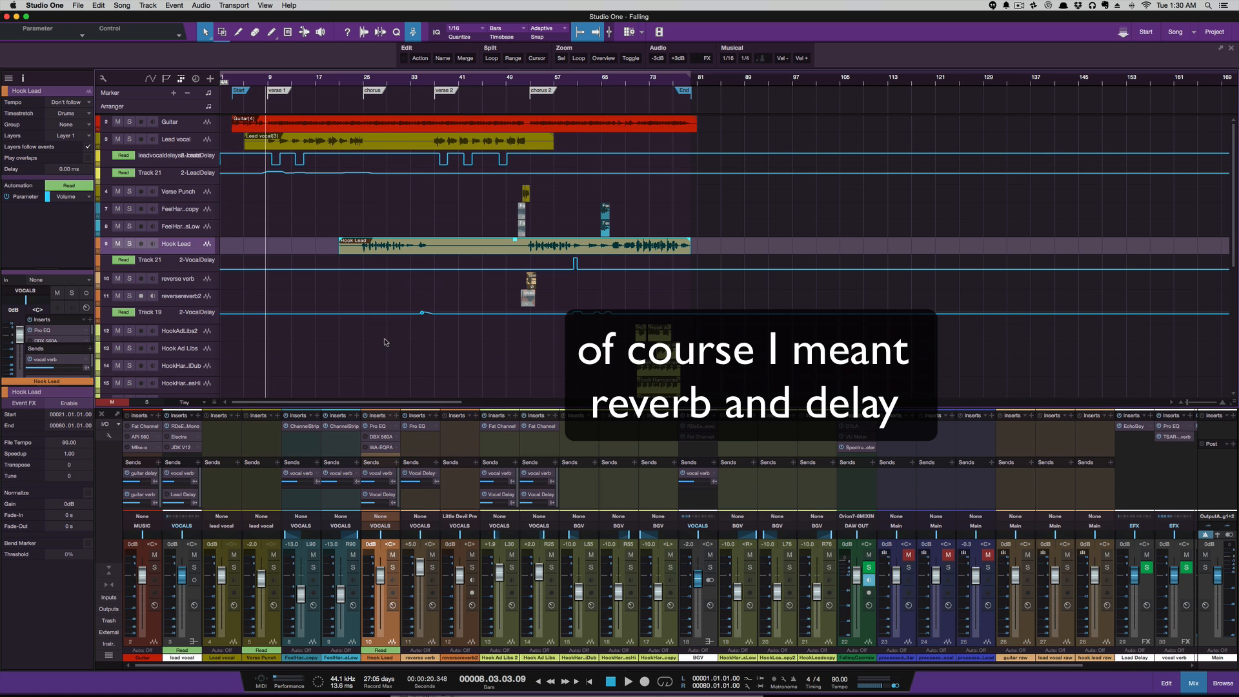
scroll(down, 3)
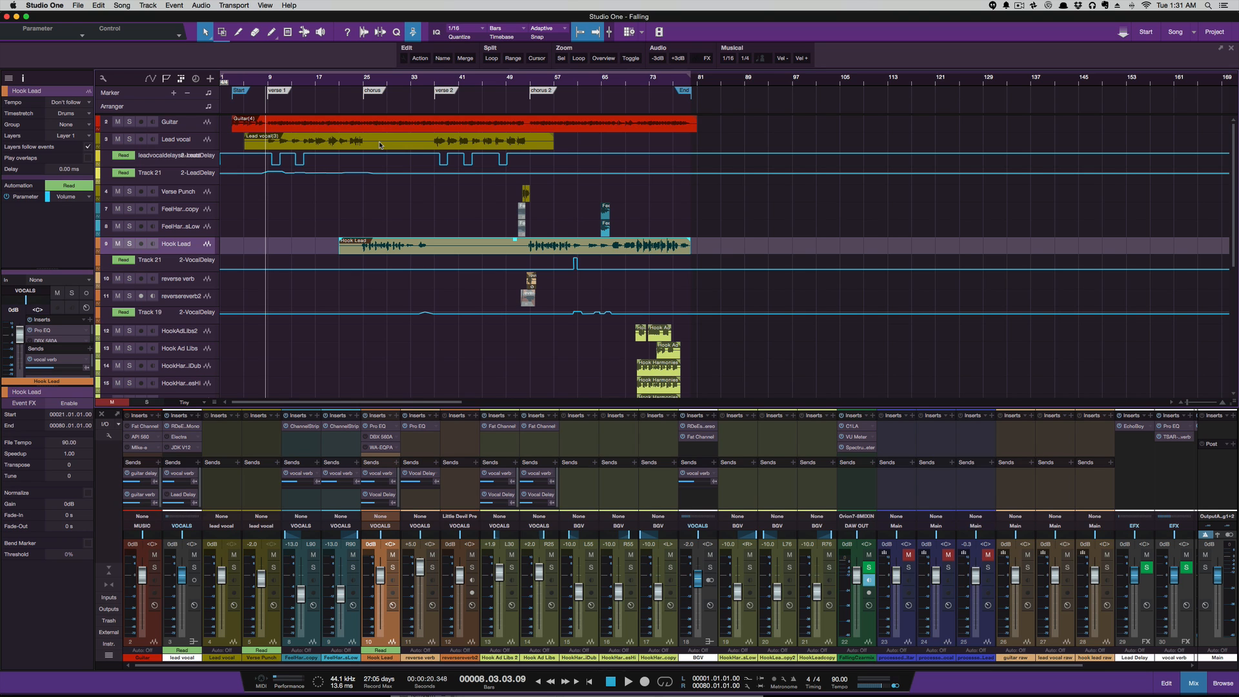
scroll(down, 3)
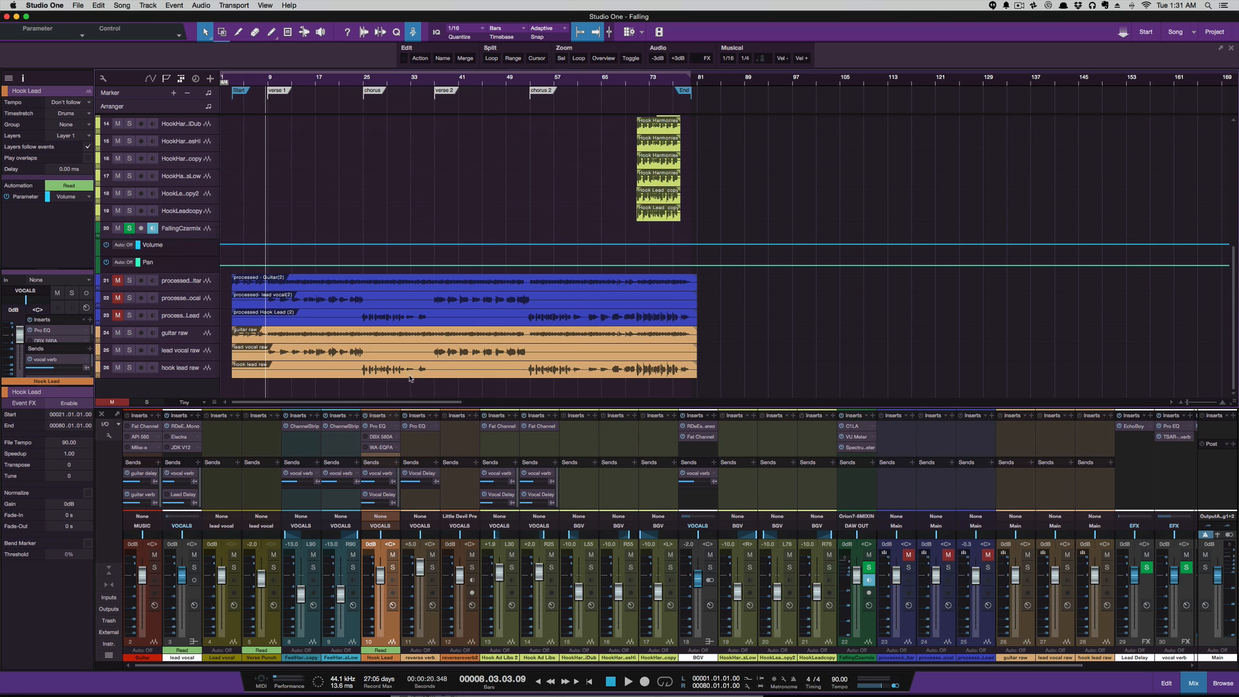
click(288, 31)
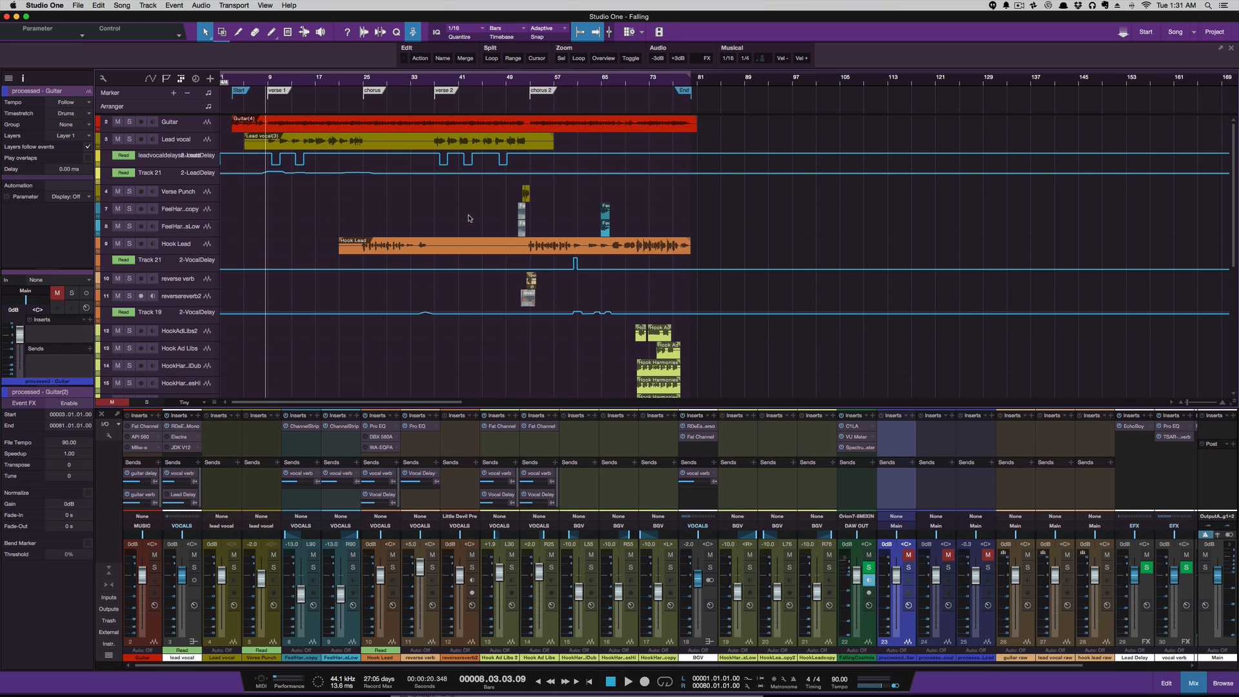
click(395, 122)
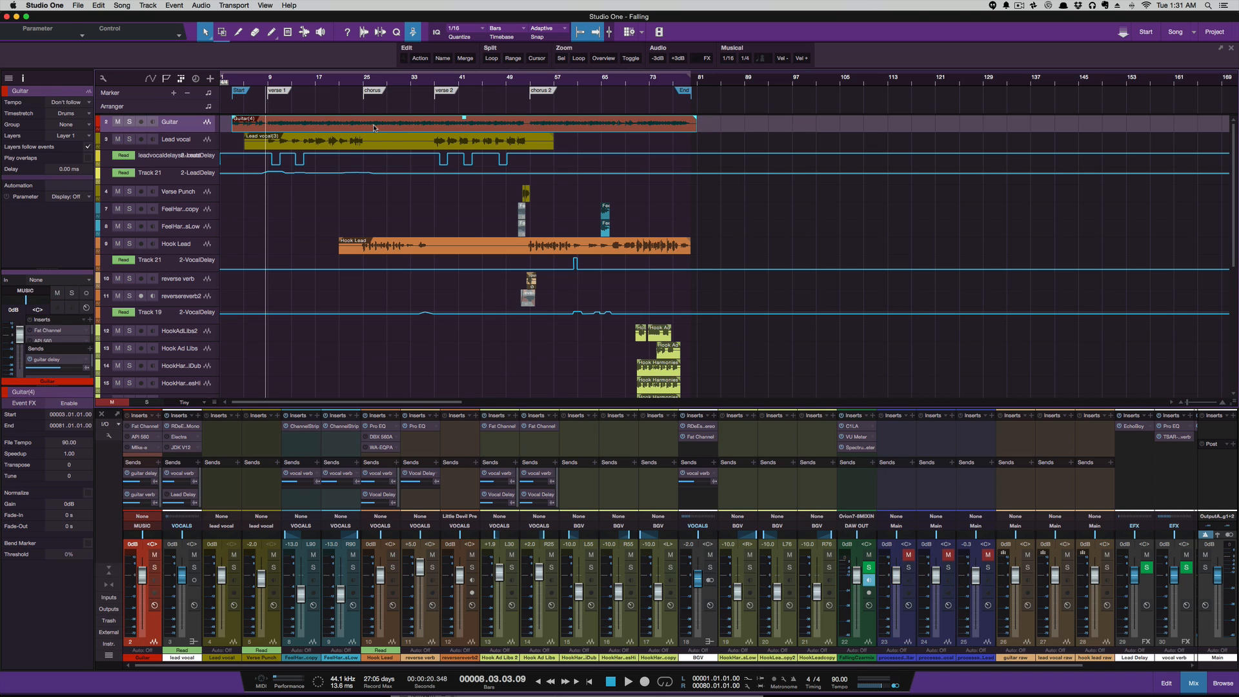
Add new layers to the Guitar and Lead vocal tracks to hold the processed stems
right_click(168, 122)
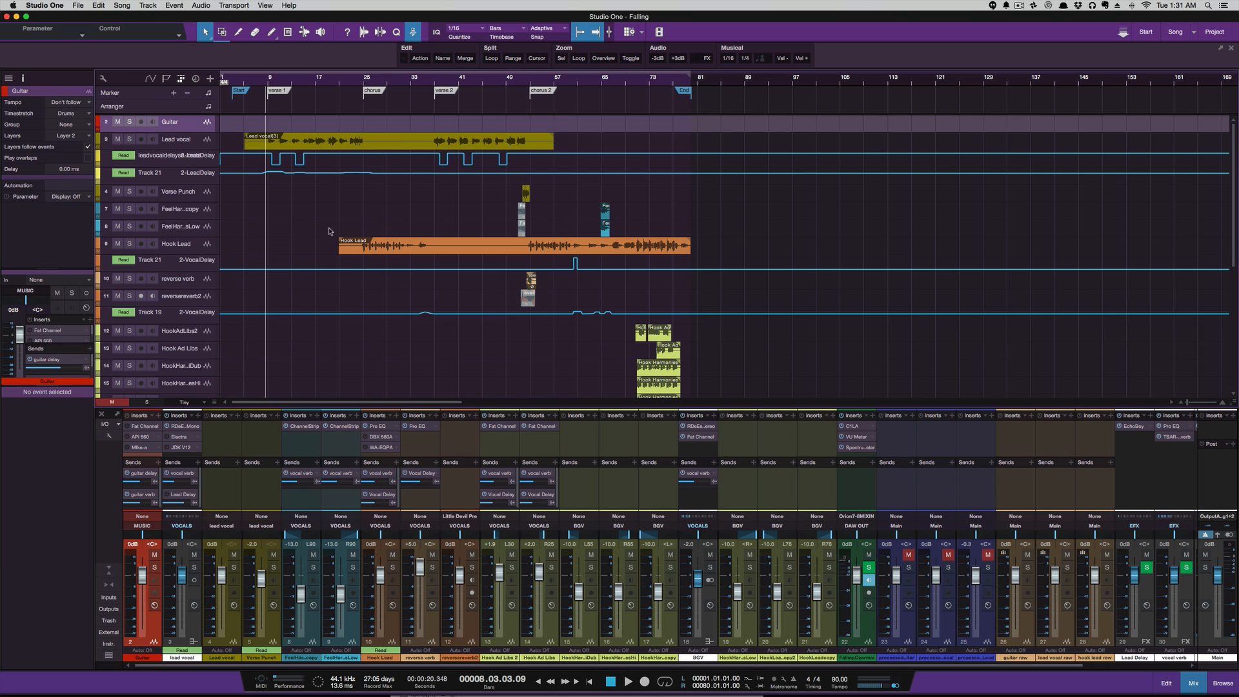
right_click(175, 139)
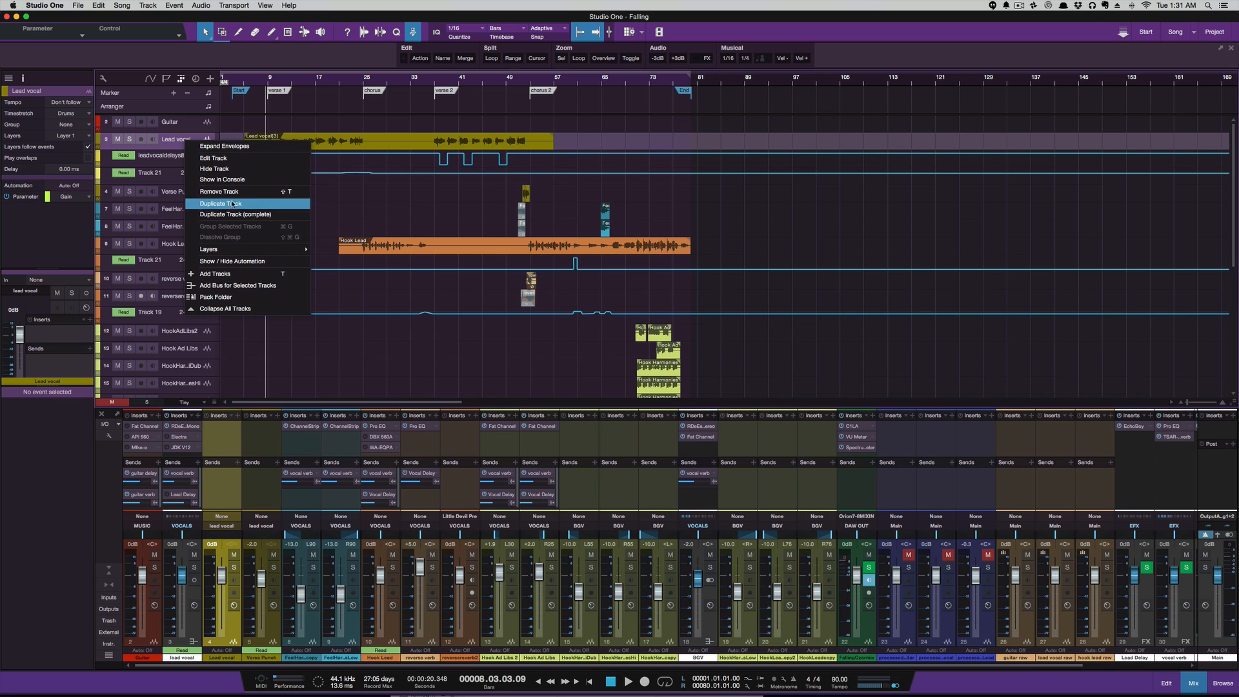
mouse_move(327, 254)
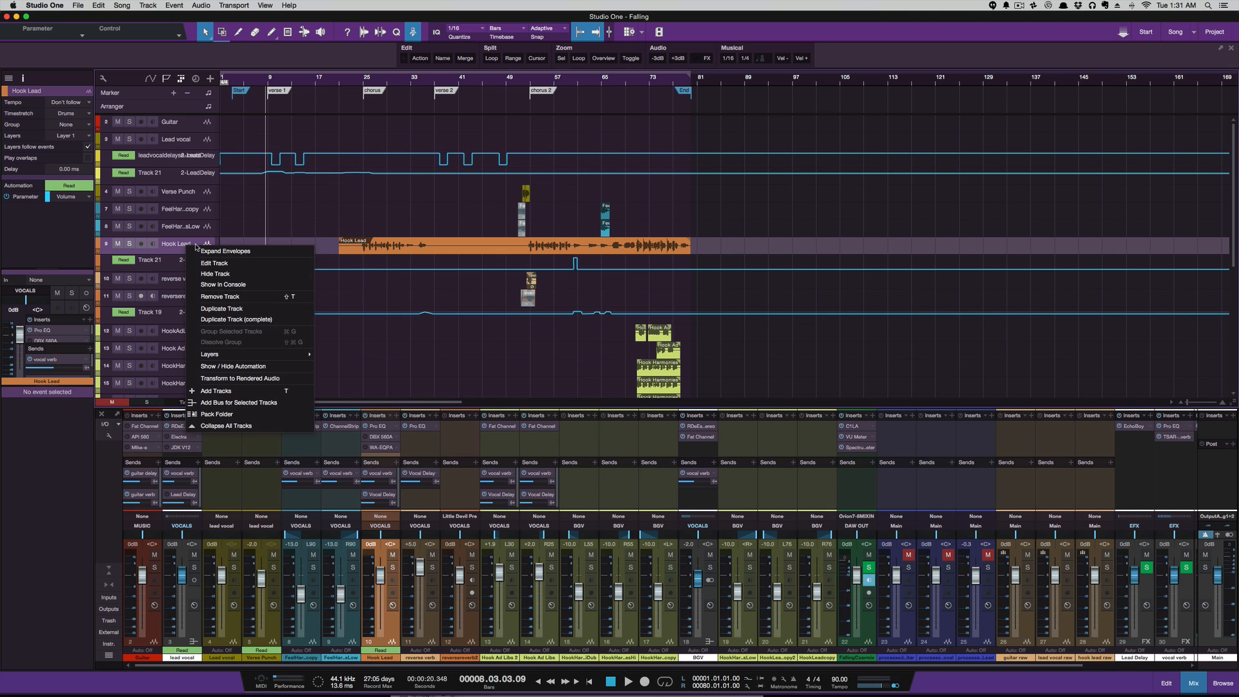
mouse_move(209, 354)
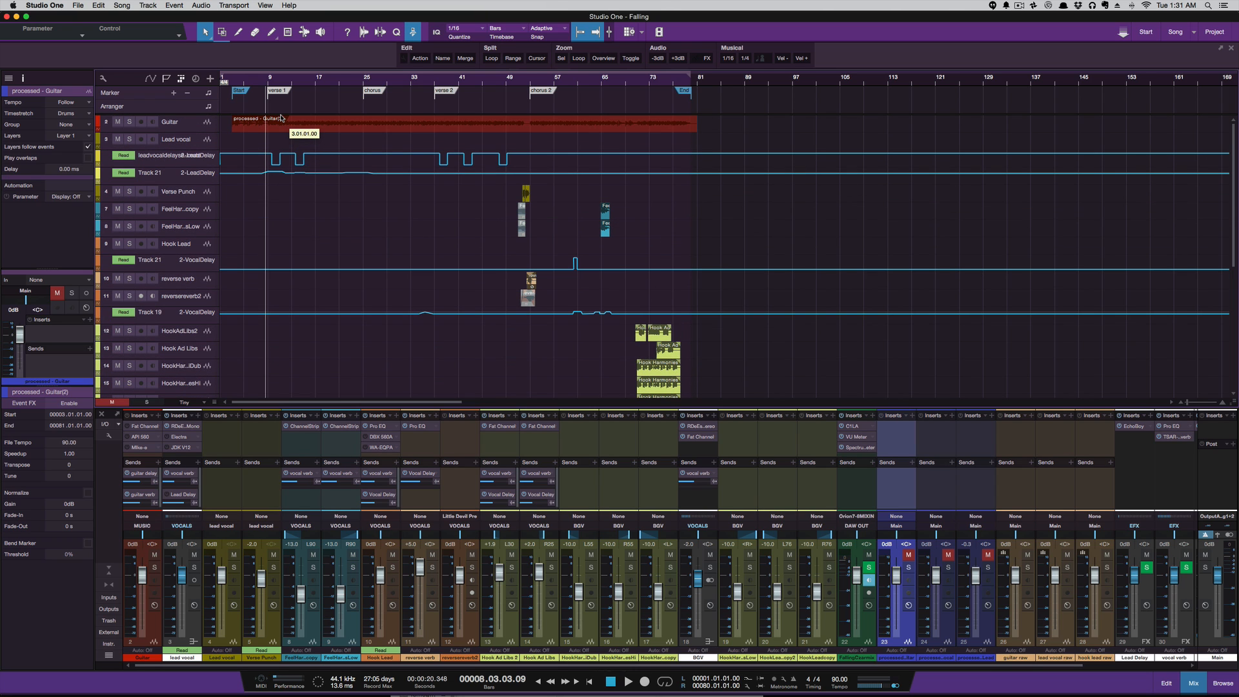
scroll(down, 3)
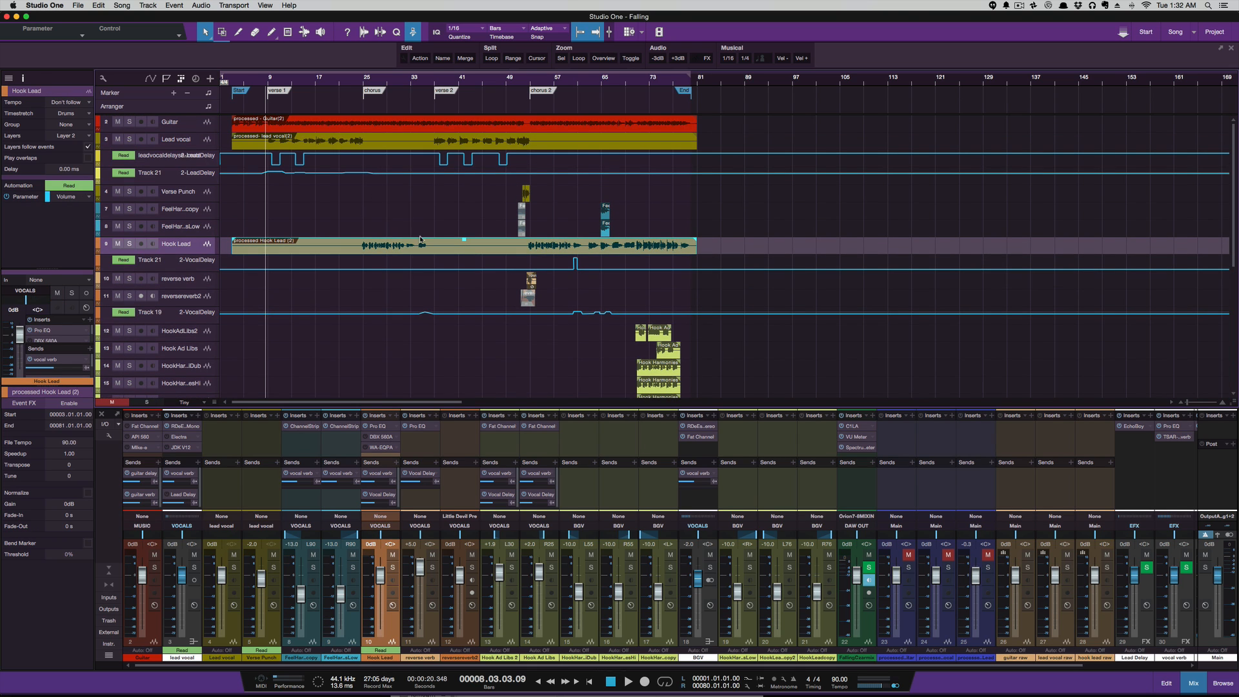
Undo the last Move Events so the processed stems stay in place
click(171, 121)
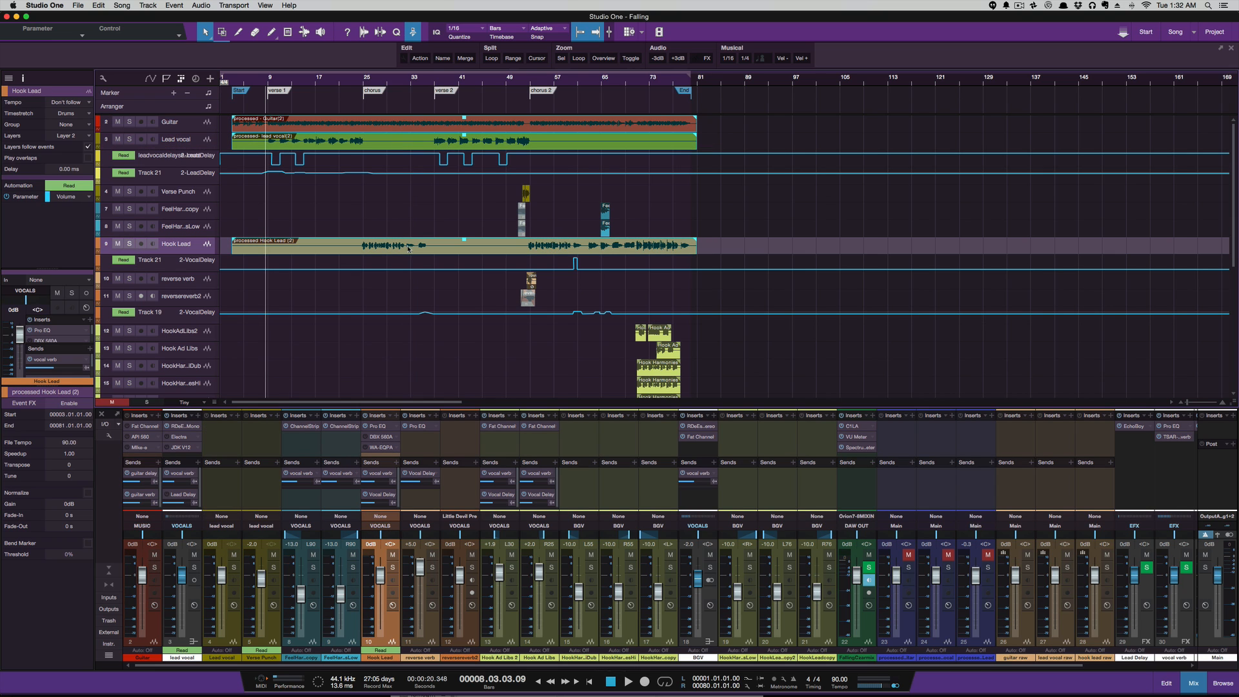
click(98, 6)
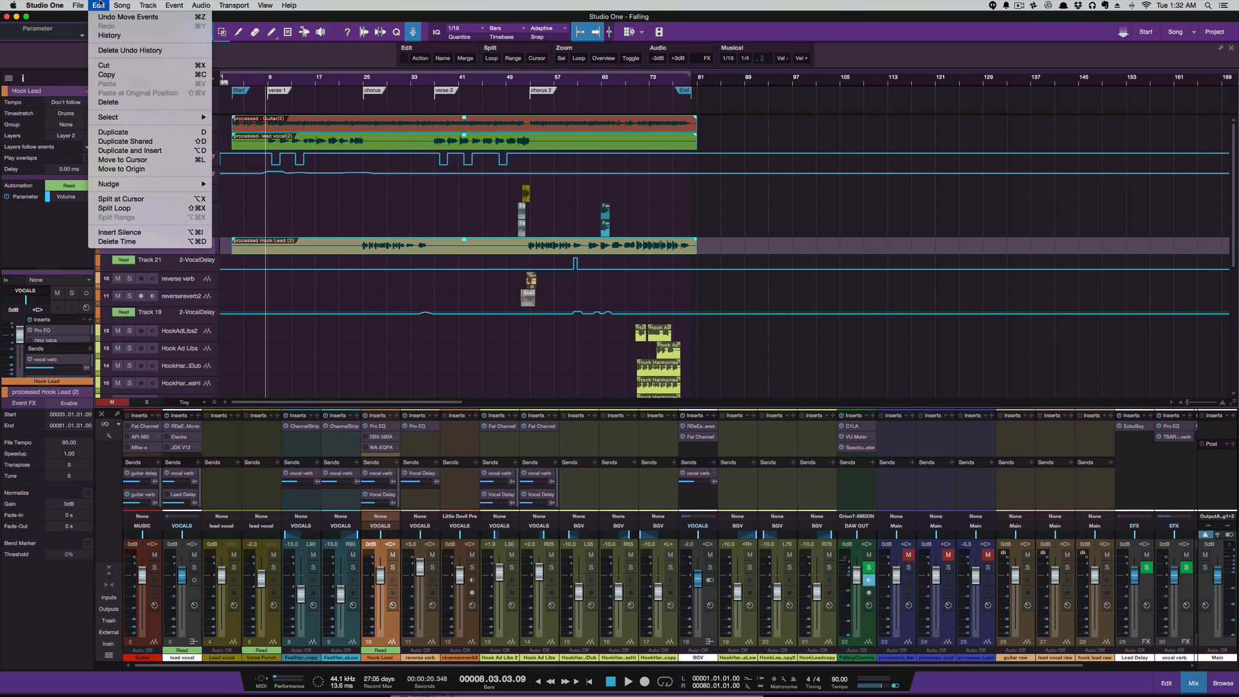
click(98, 5)
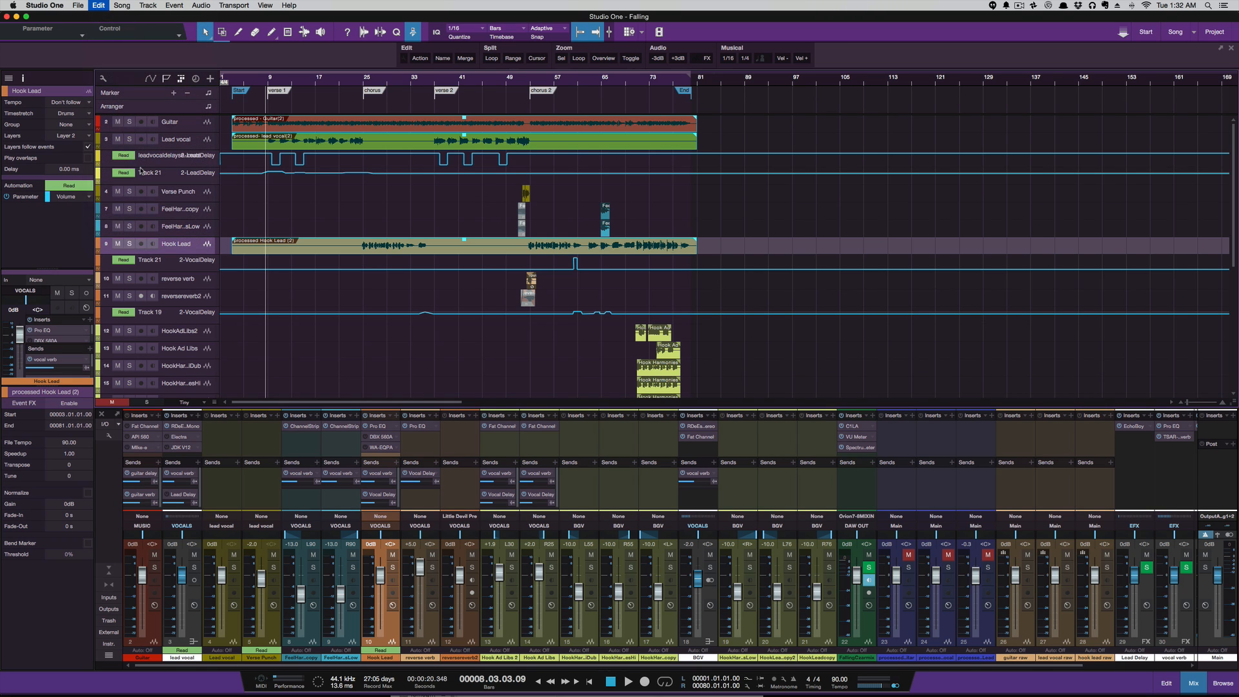
mouse_move(326, 220)
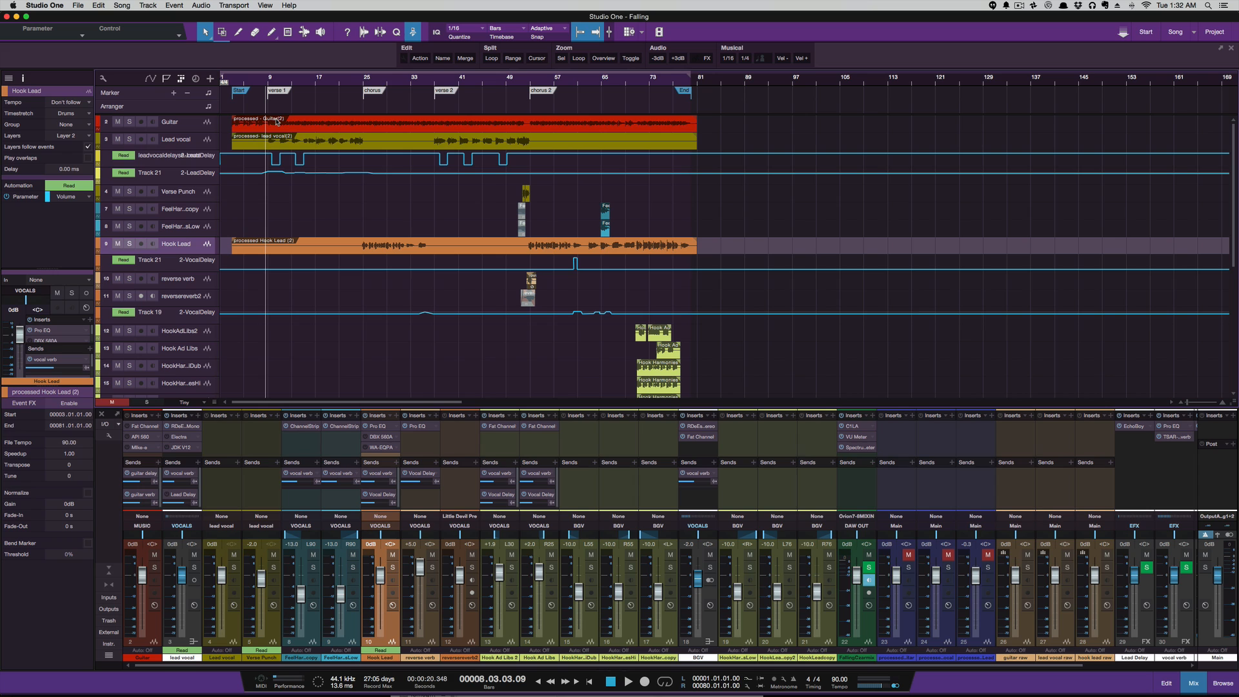
mouse_move(294, 133)
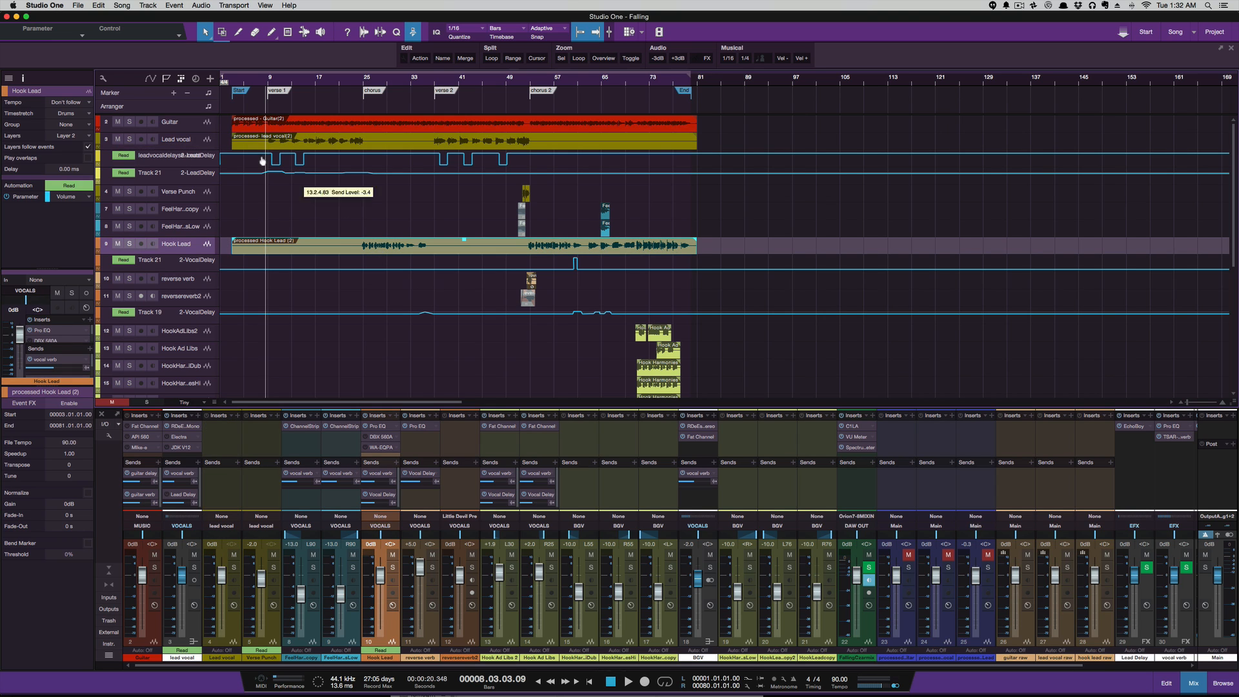
right_click(169, 121)
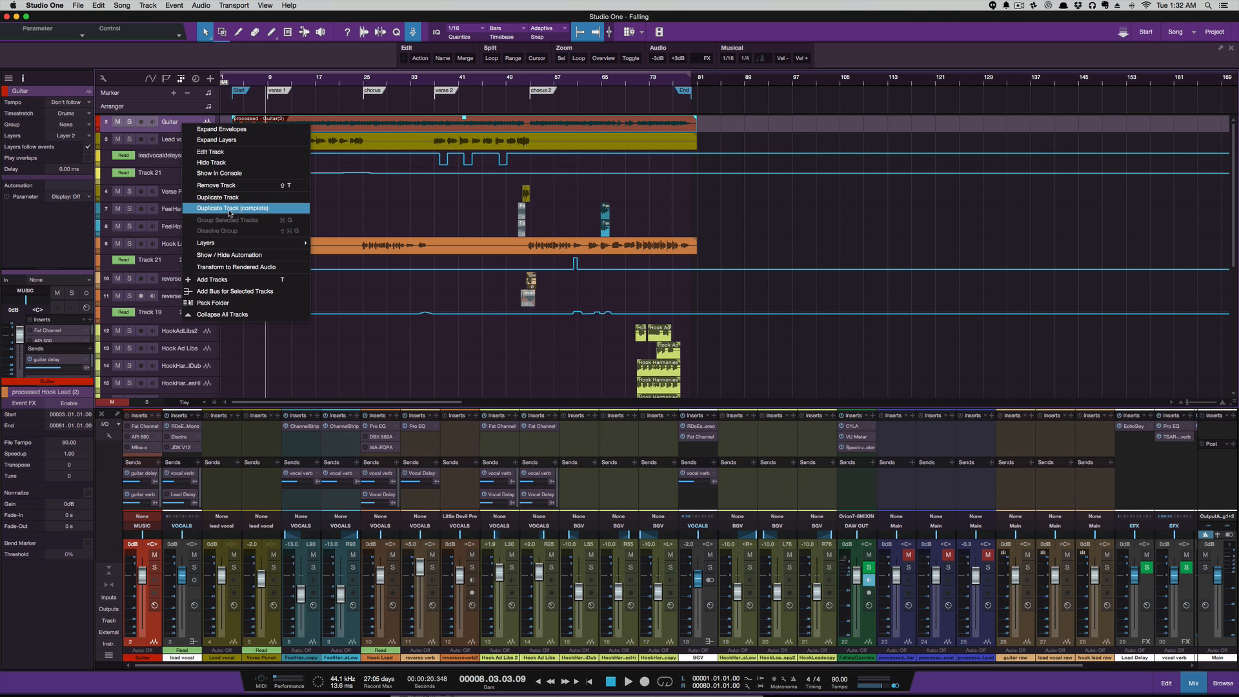
mouse_move(231, 140)
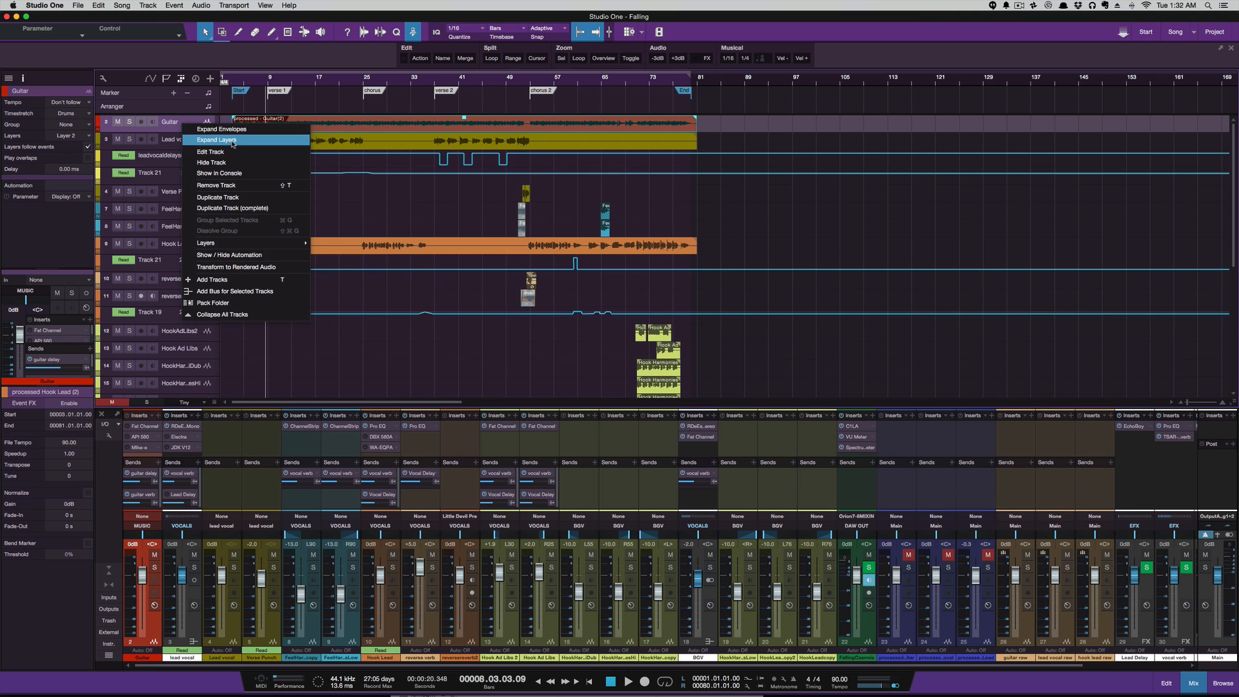
click(216, 139)
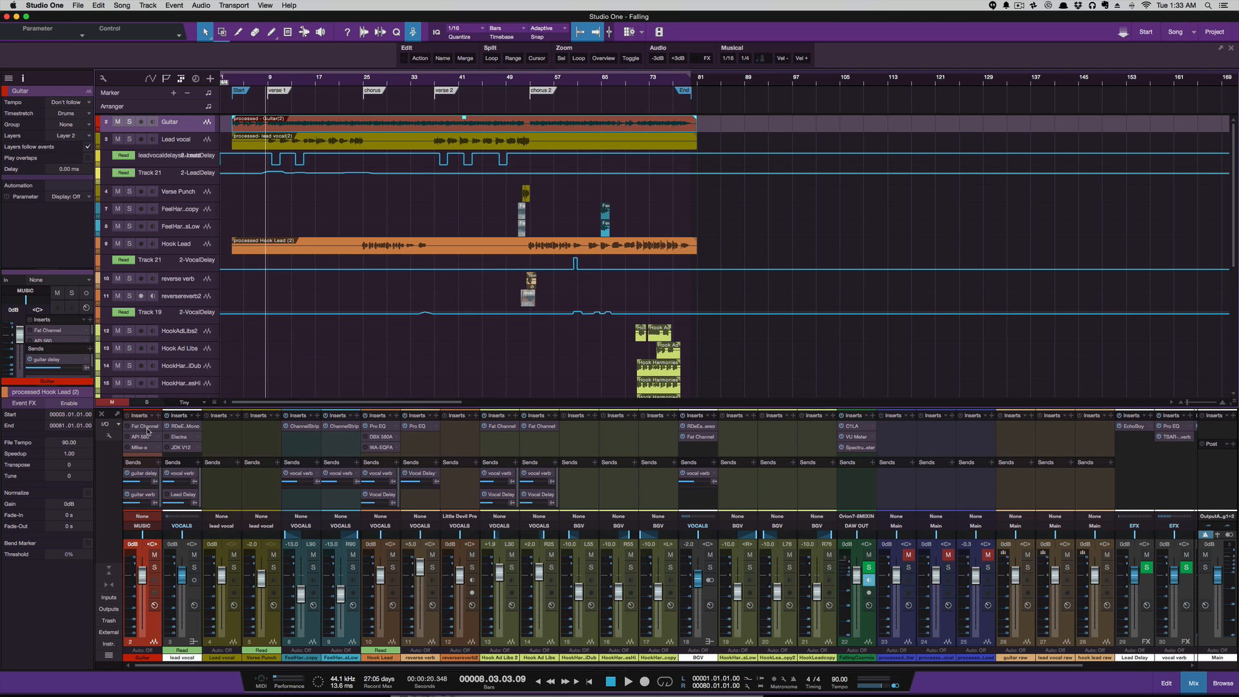
mouse_move(222, 448)
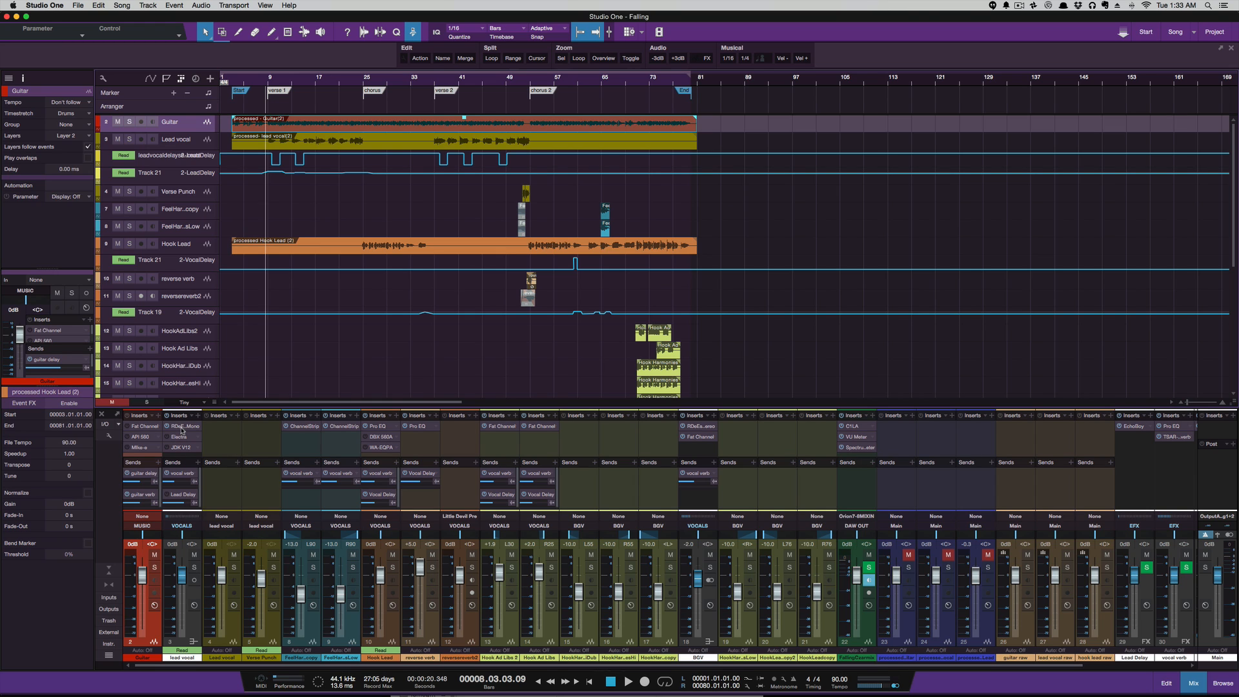
mouse_move(183, 433)
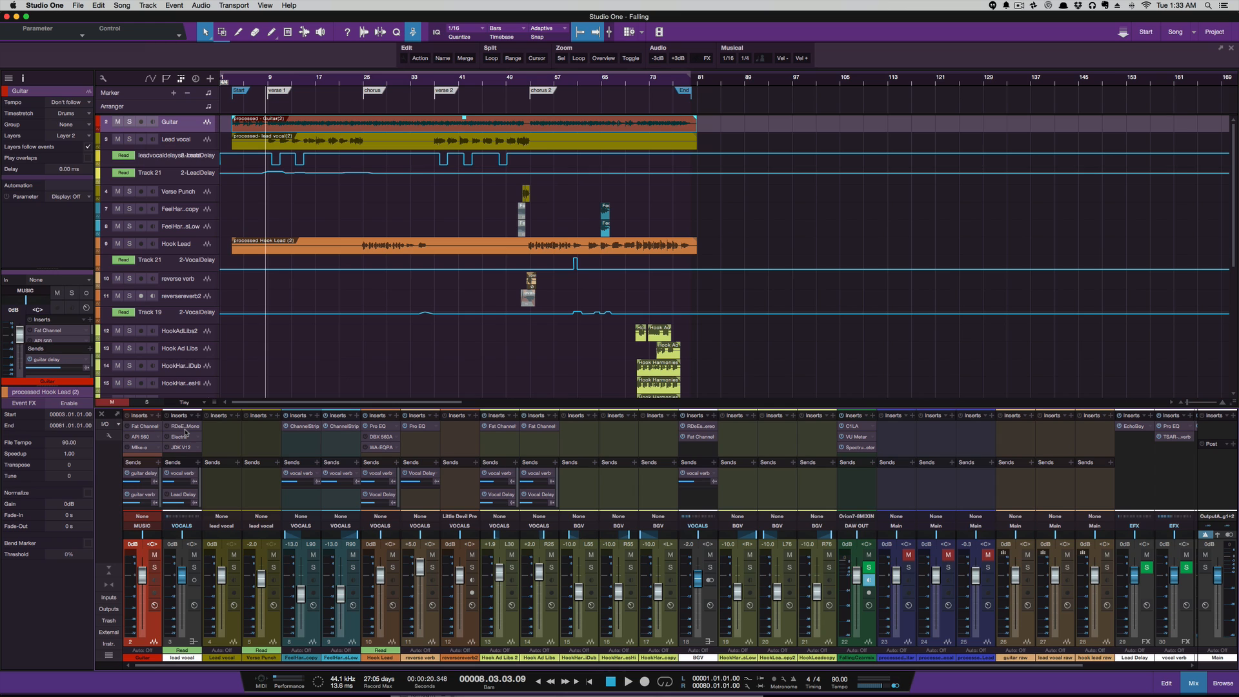
mouse_move(272, 281)
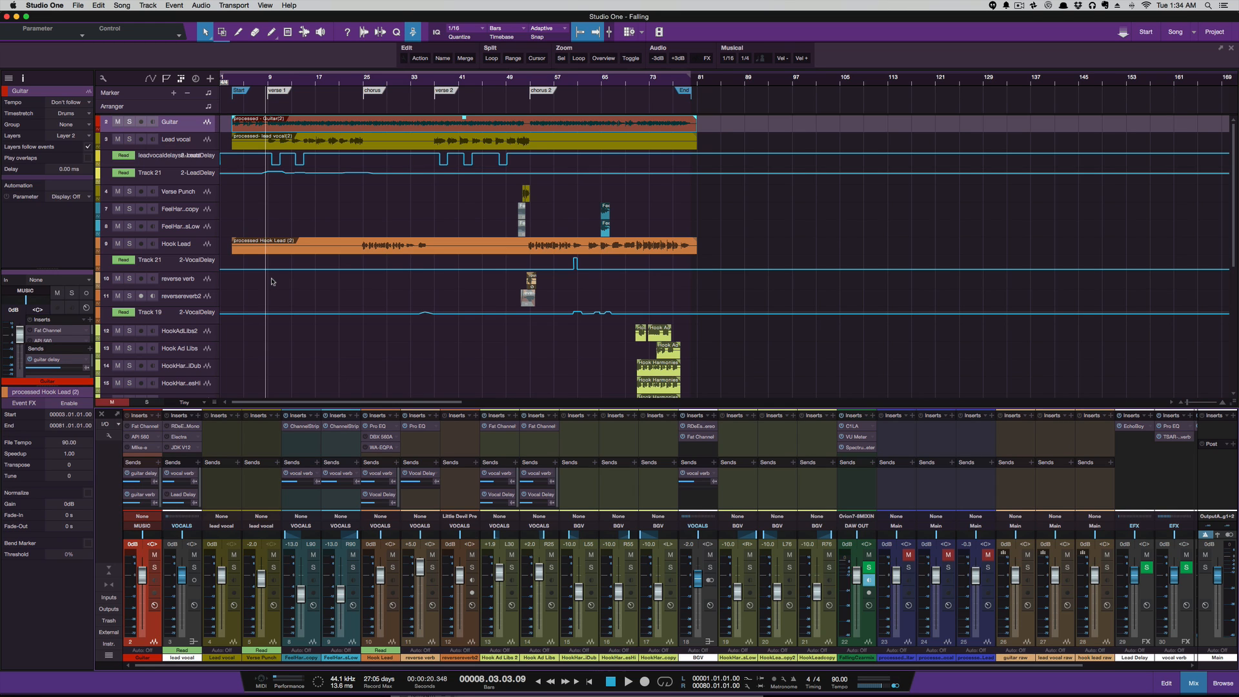